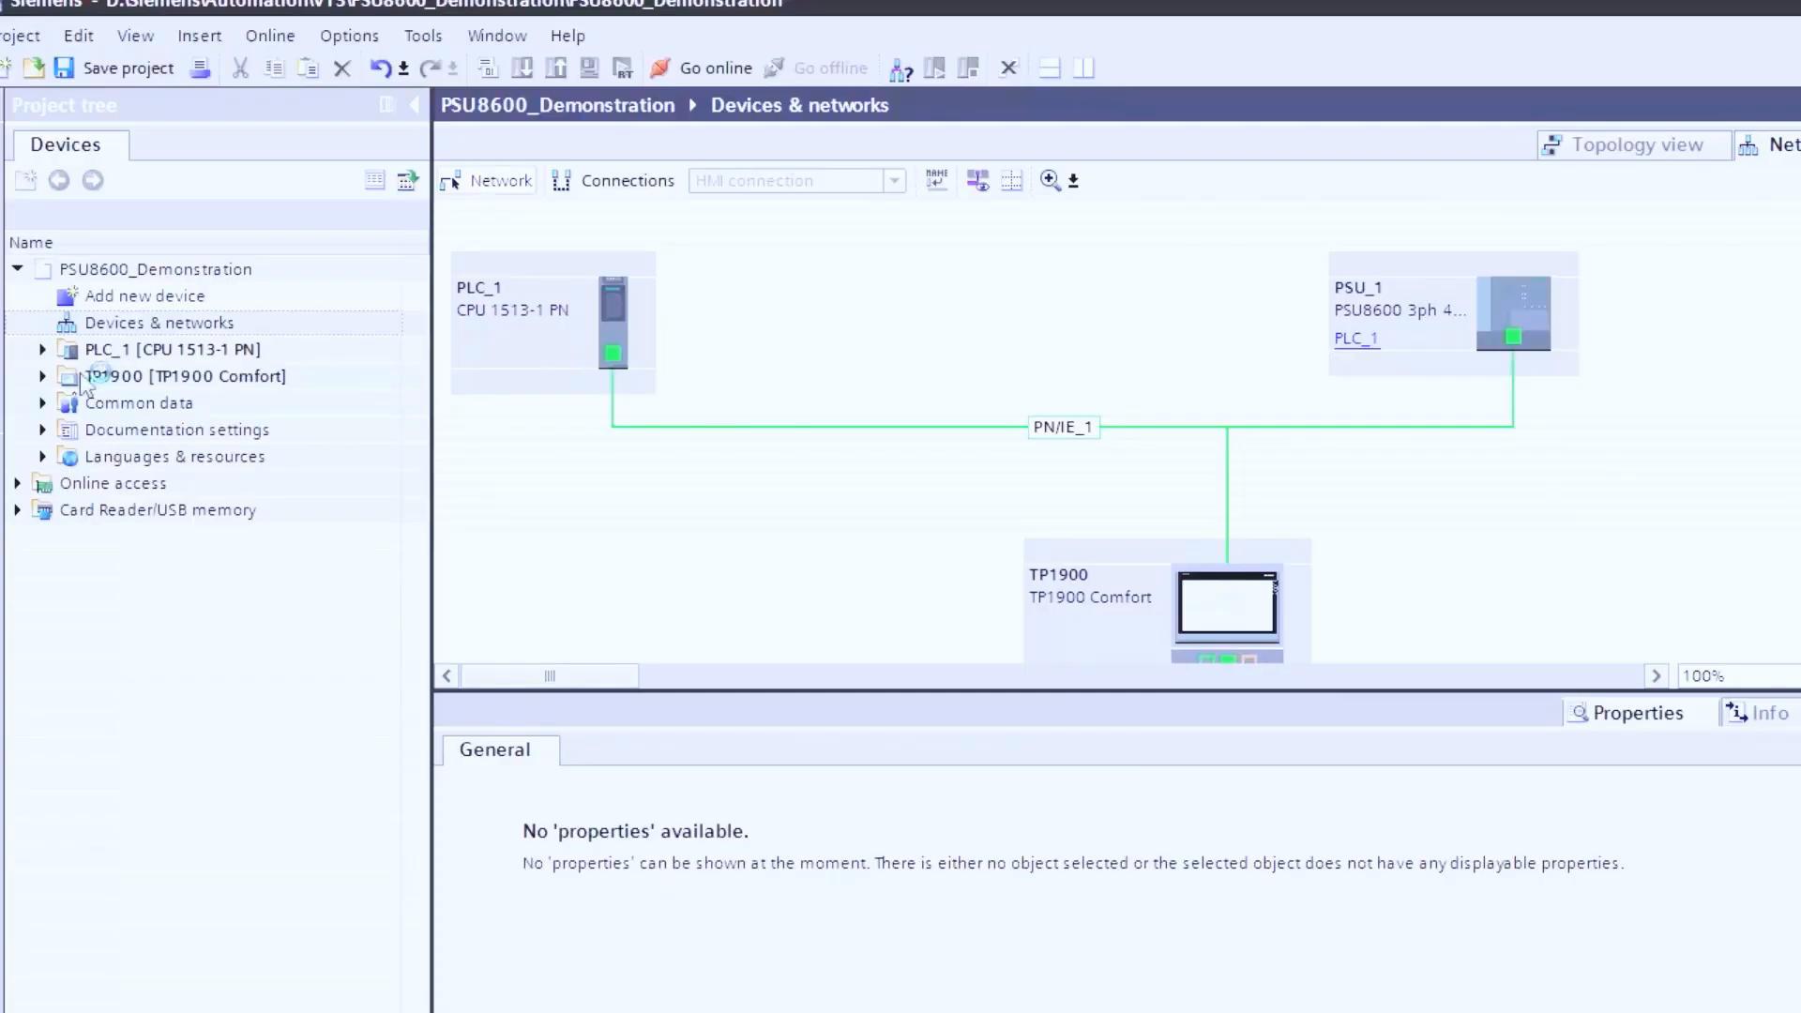
# Step: Expand PLC_1 [CPU 1513-1 PN] and its Program blocks folder in the project tree
pyautogui.click(42, 349)
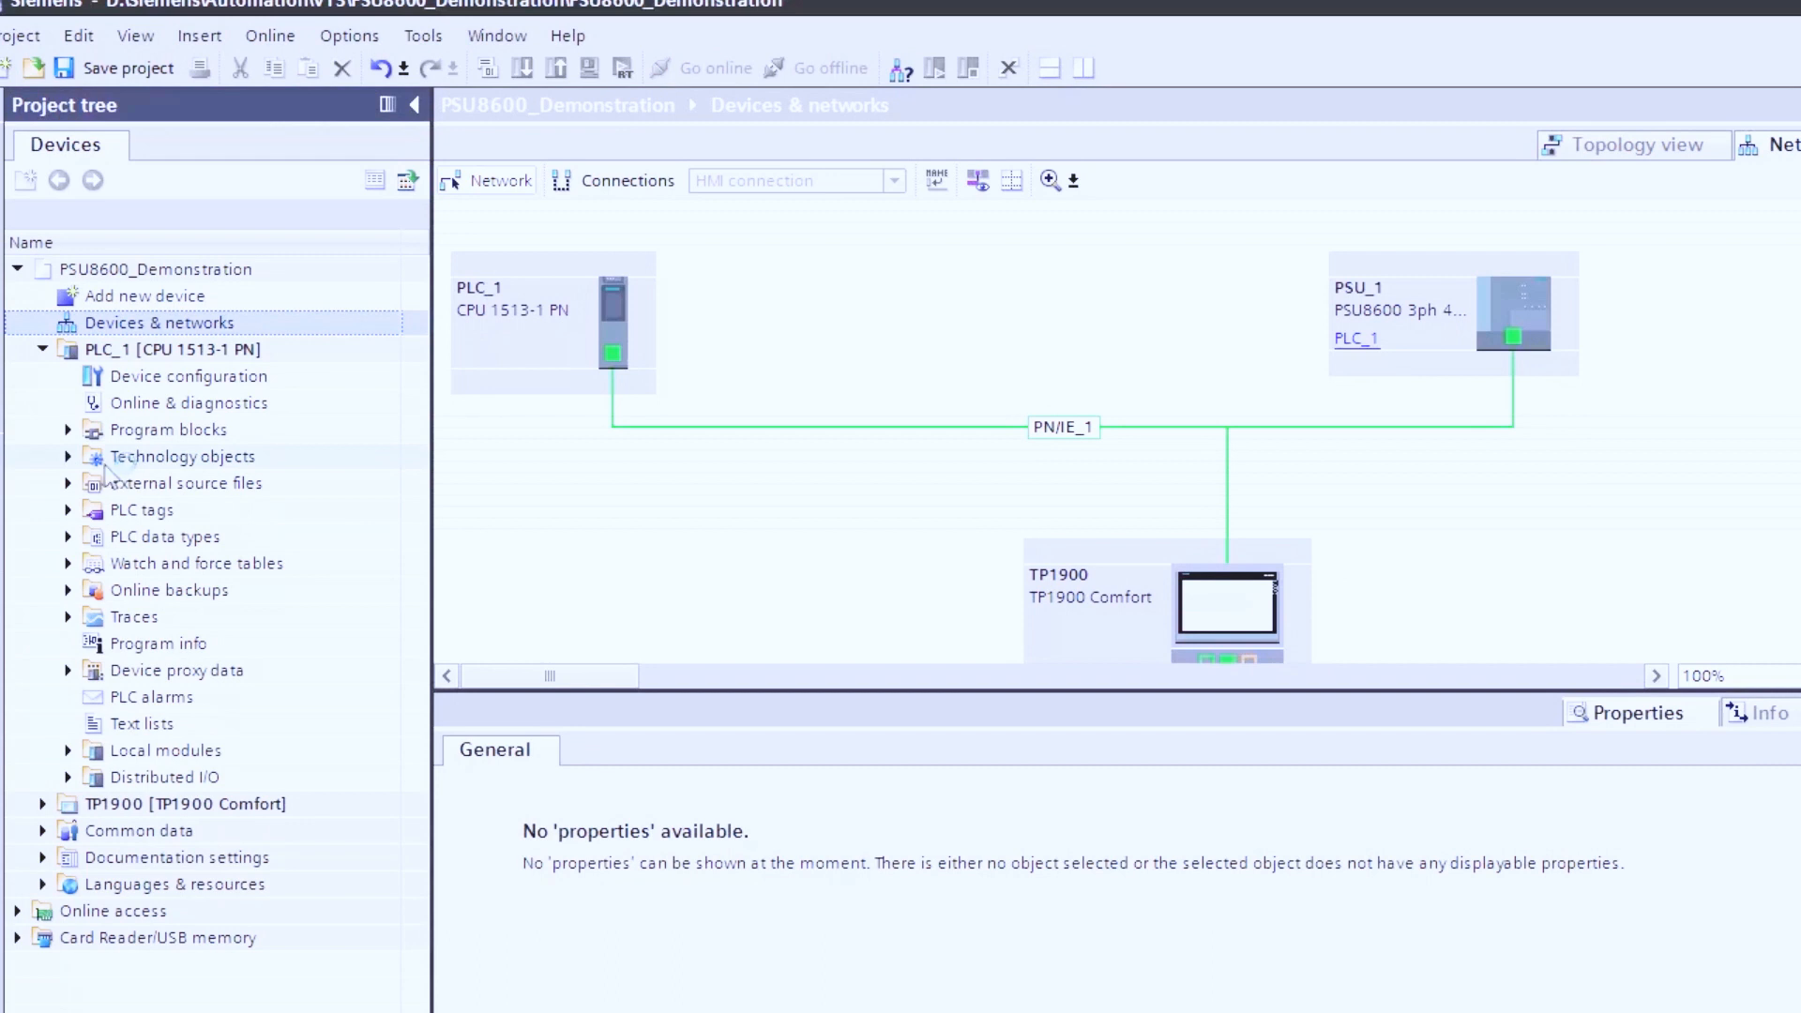
pyautogui.click(66, 429)
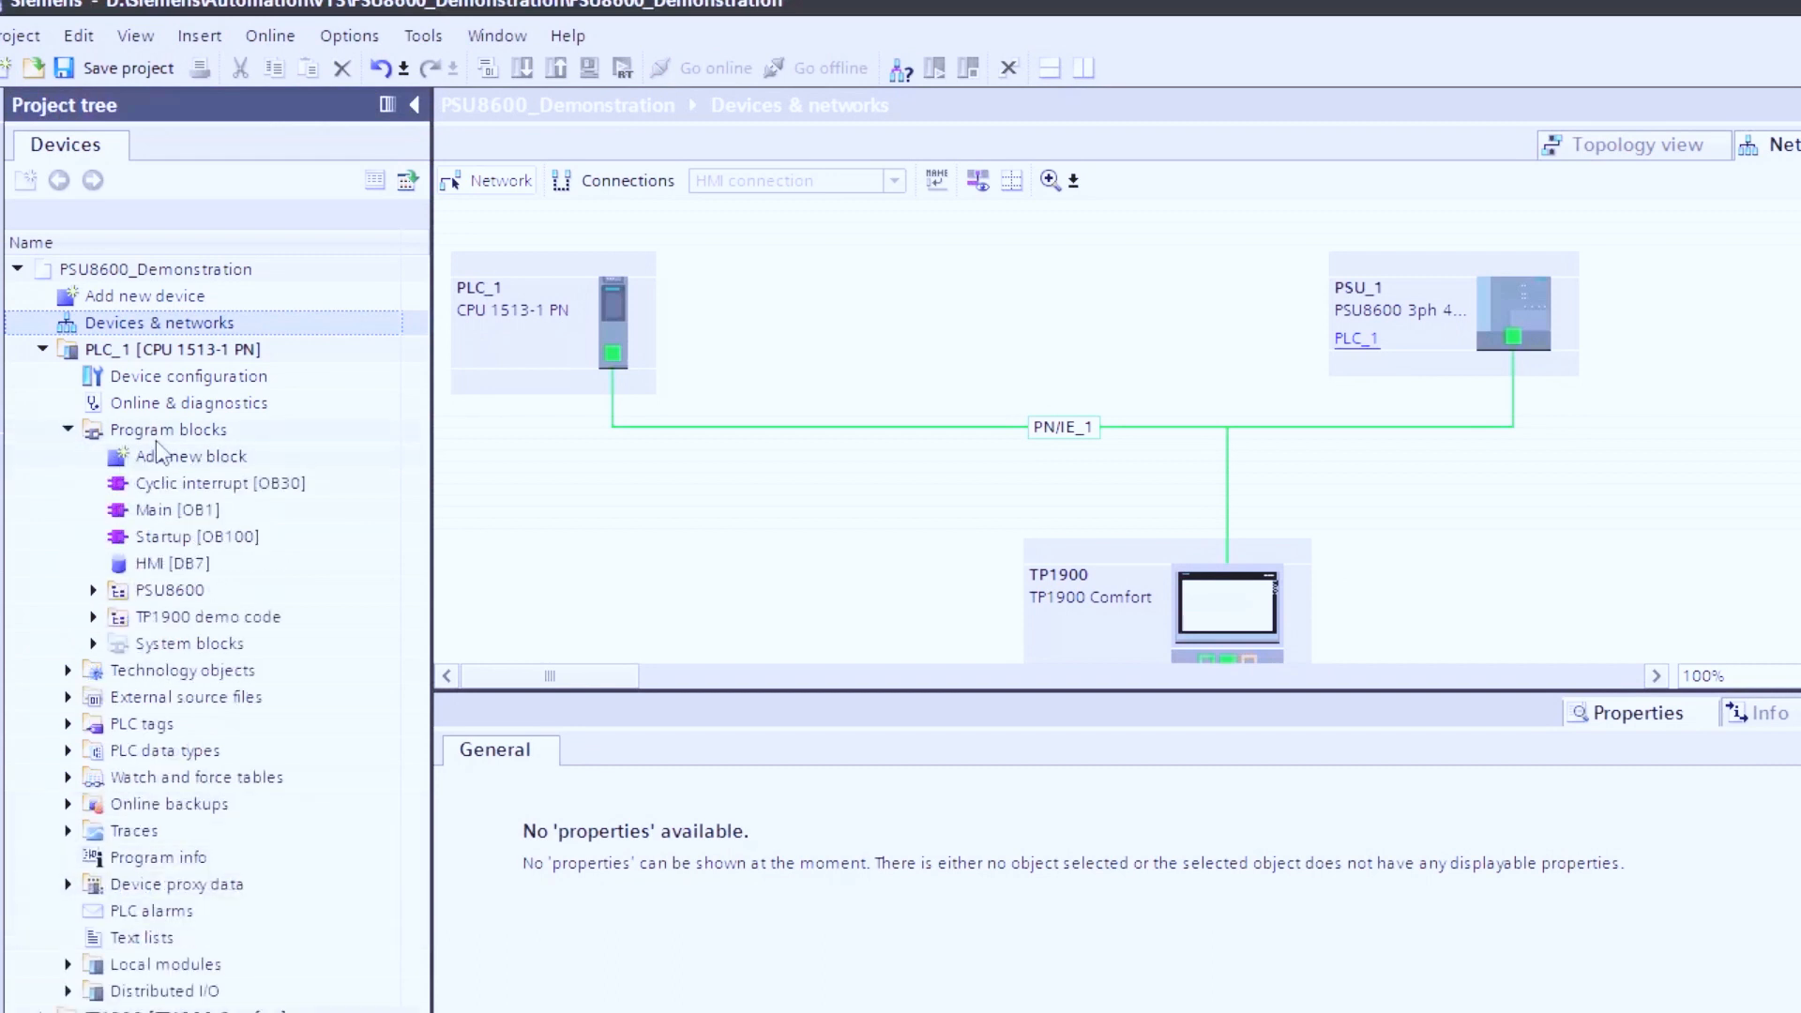
# Step: Add a new LAD function block named PSU8600 (FB7) to PLC_1 and open it
pyautogui.doubleClick(190, 456)
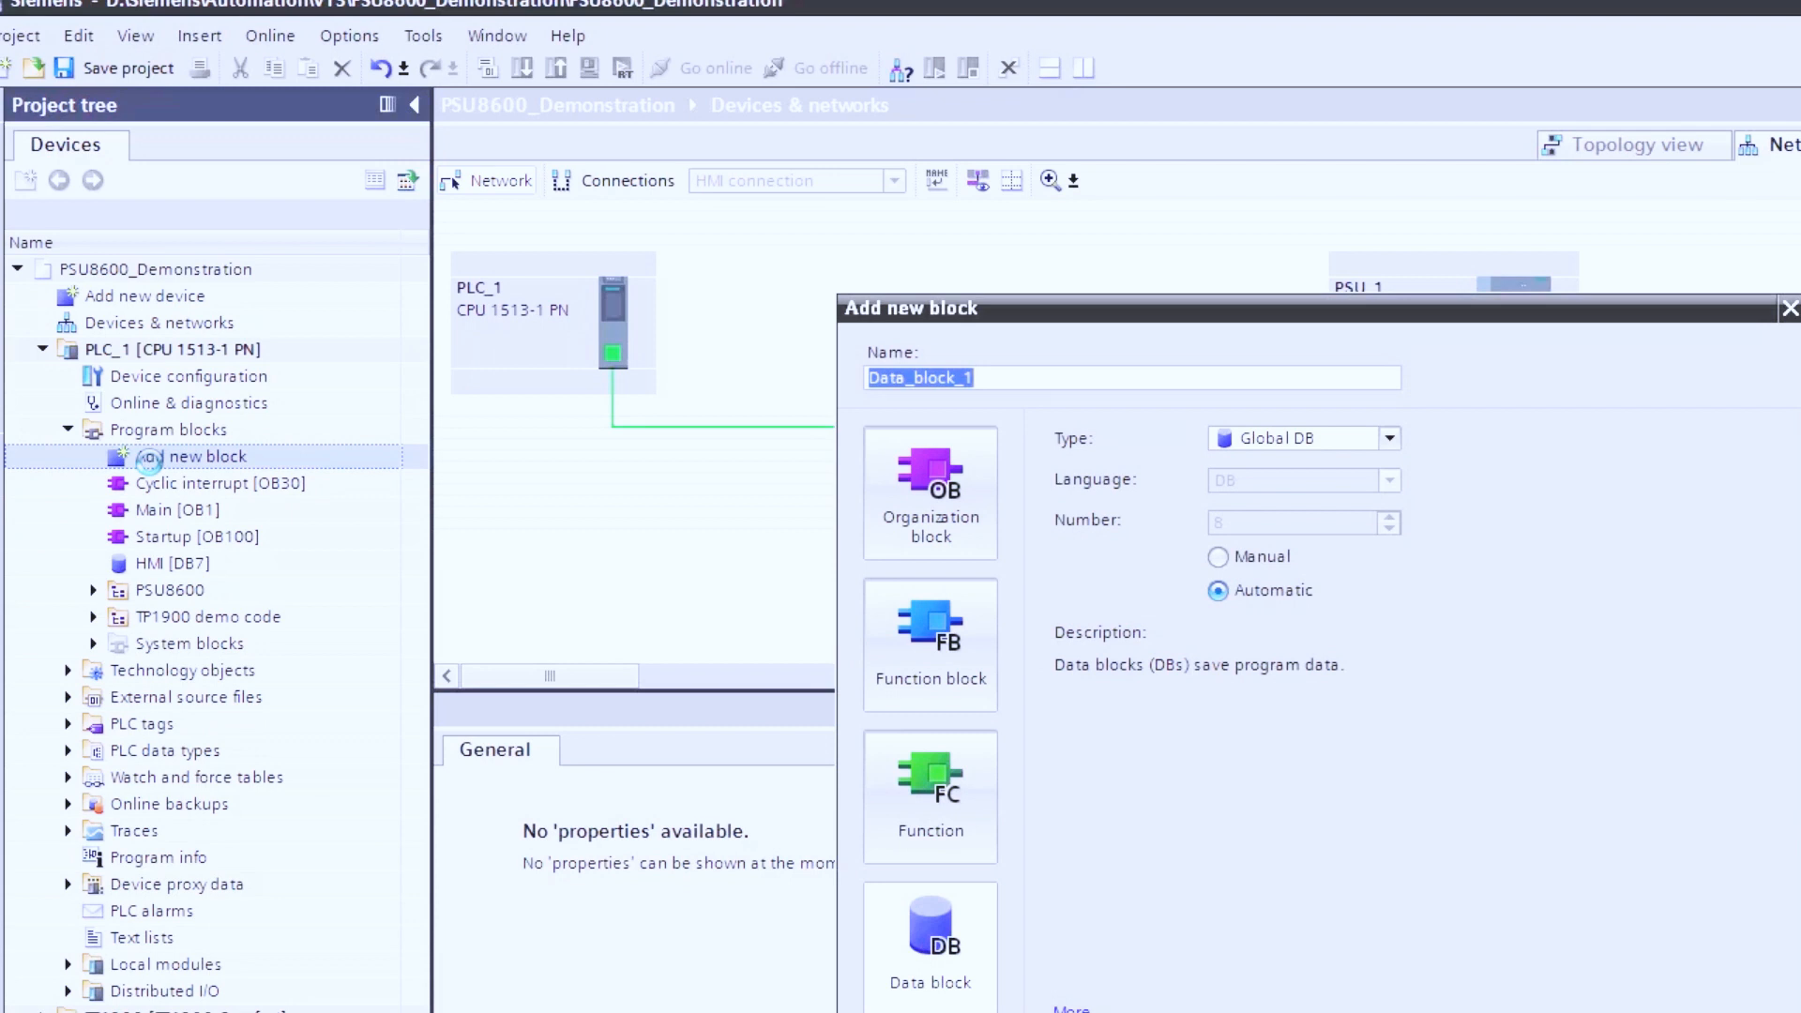
pyautogui.write('PSU8600')
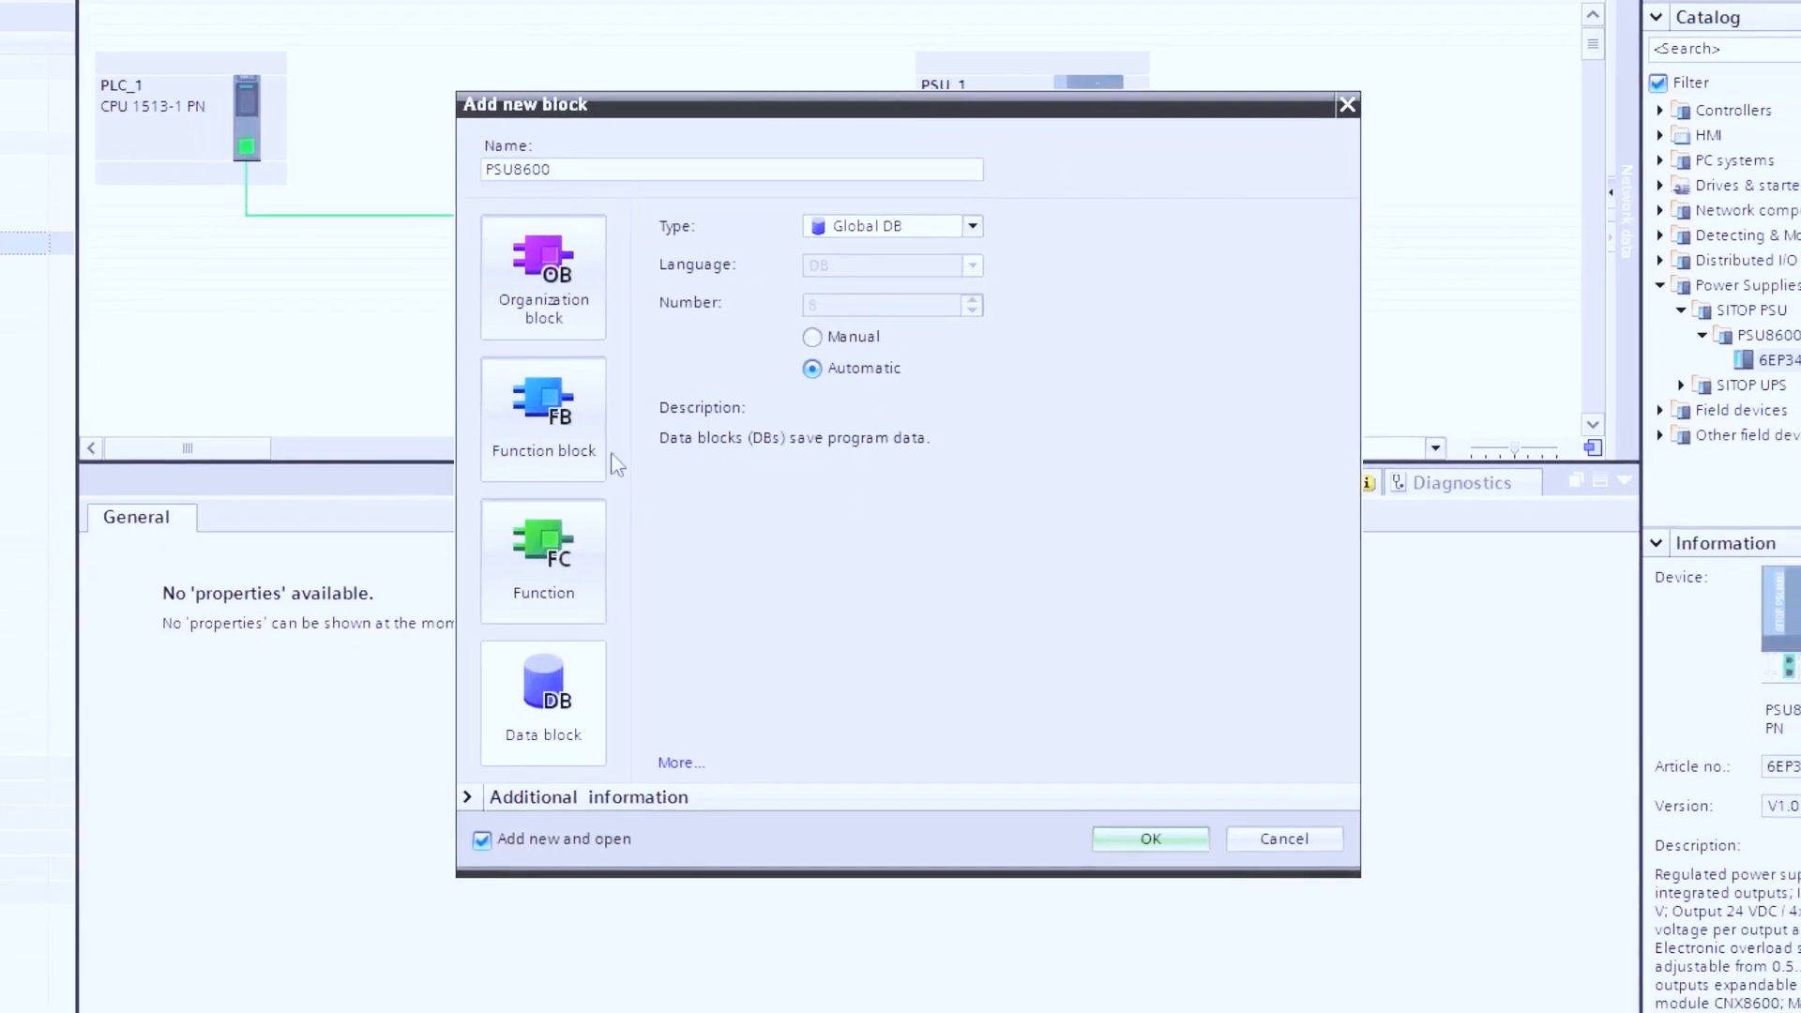
pyautogui.click(541, 417)
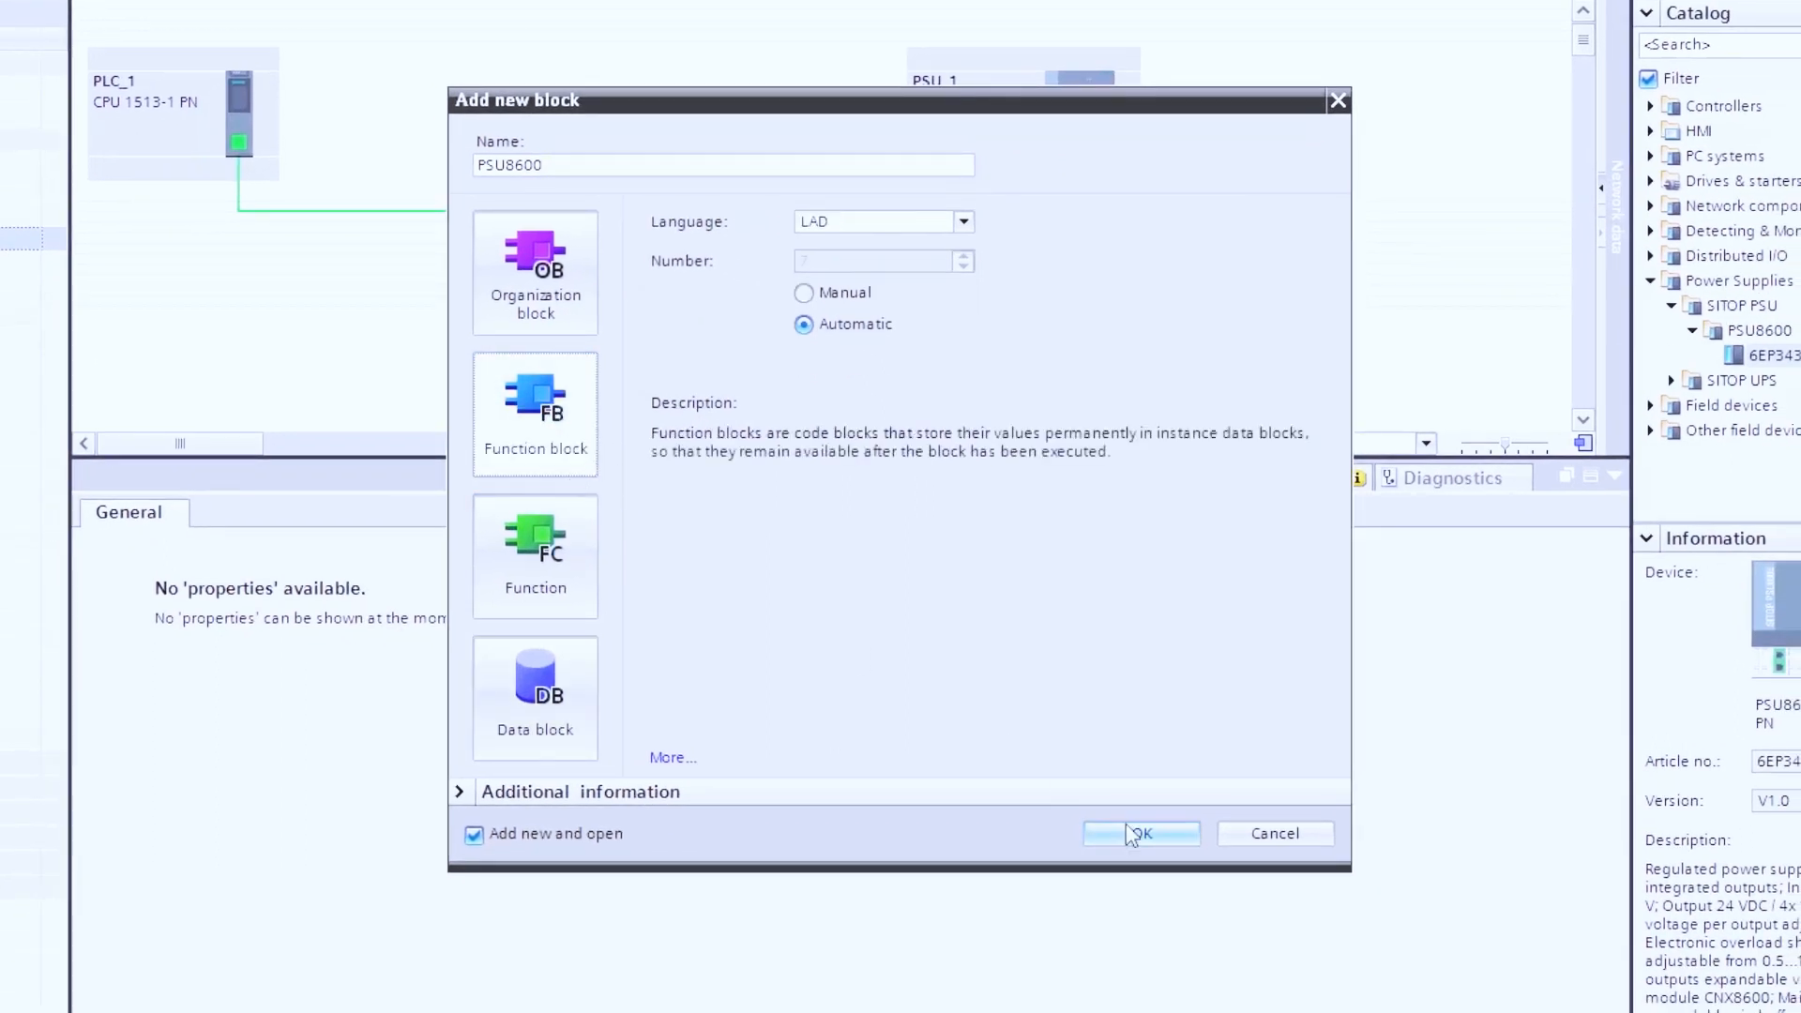
pyautogui.click(1138, 833)
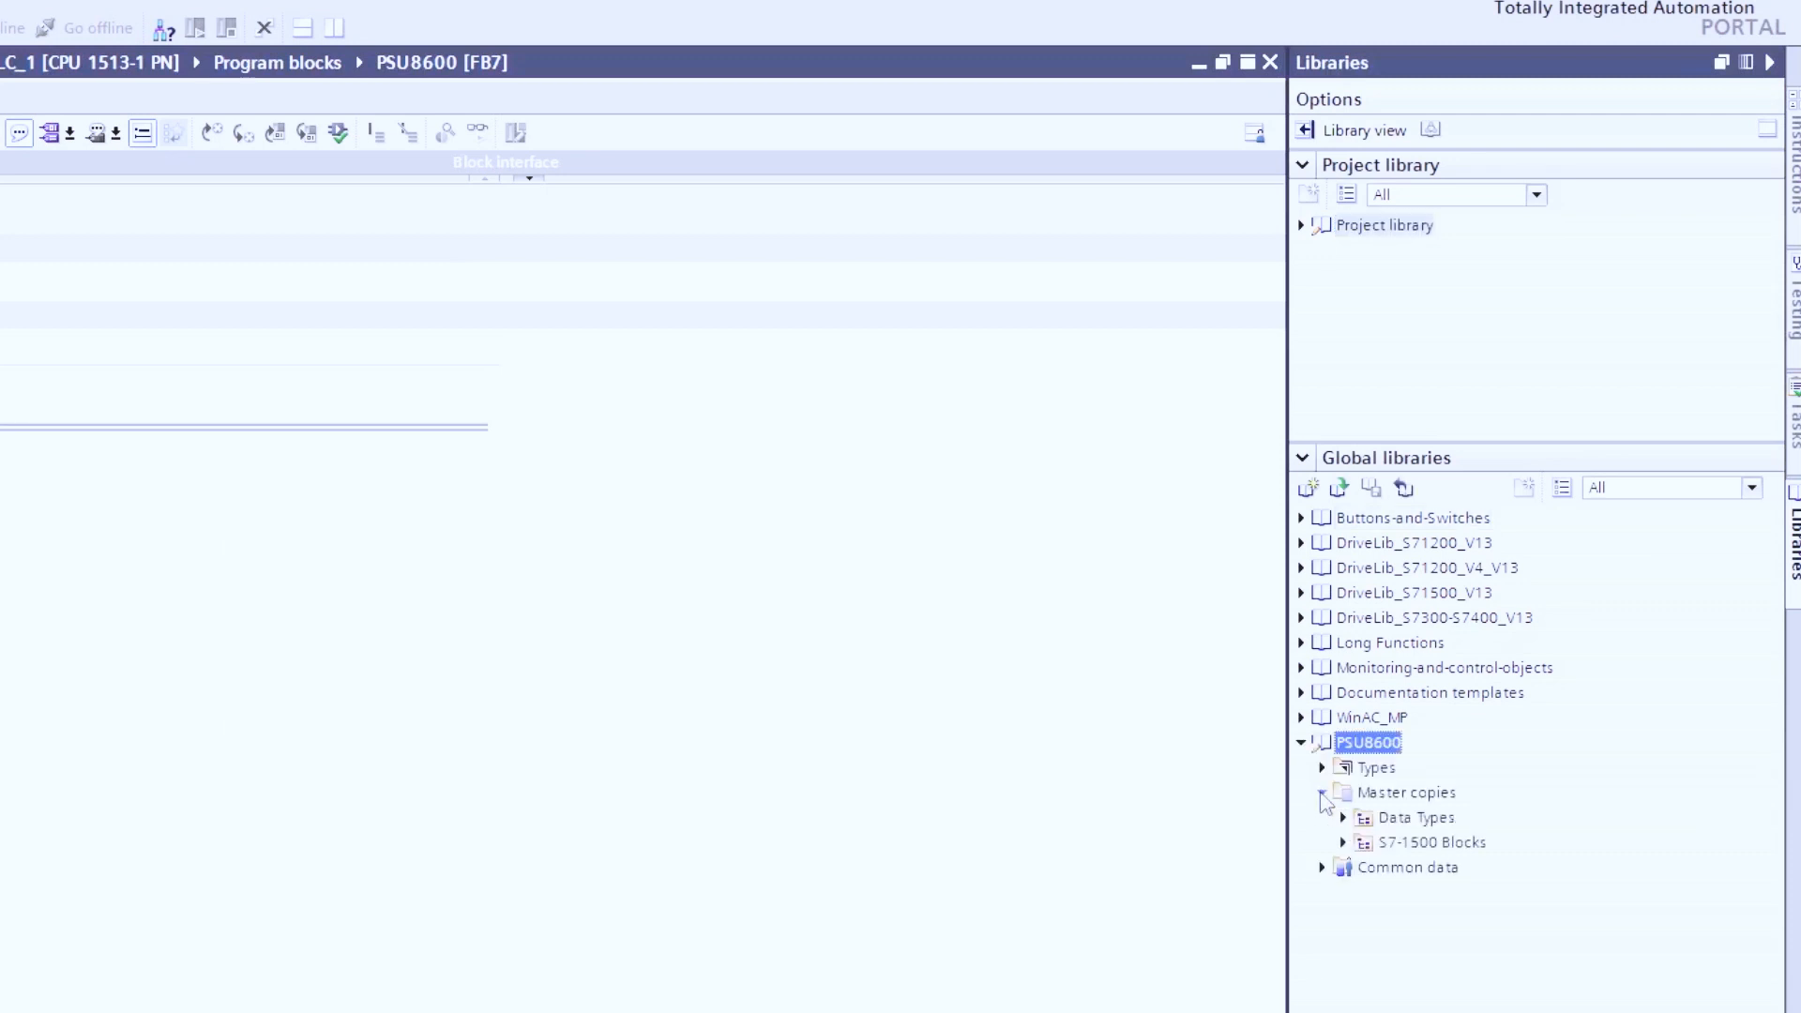
# Step: Expand PSU8600 library Master copies > Data Types and select the UDT entries
pyautogui.click(1323, 792)
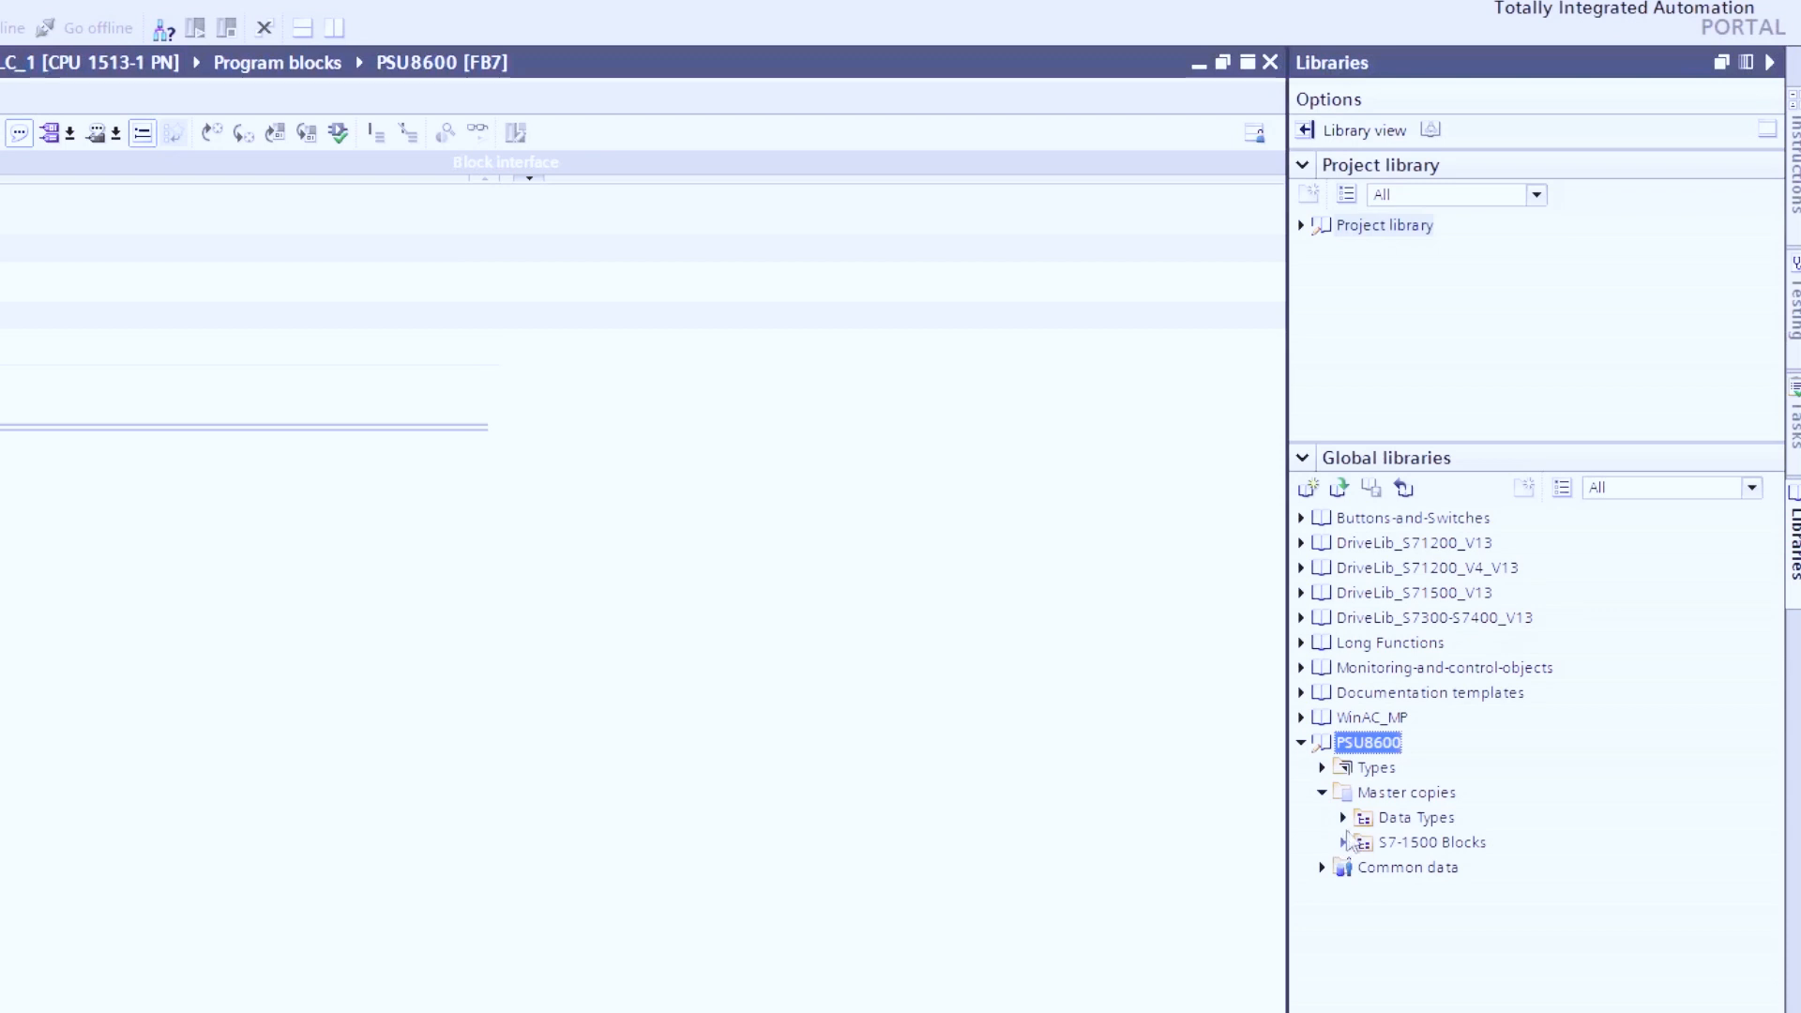
pyautogui.click(1341, 817)
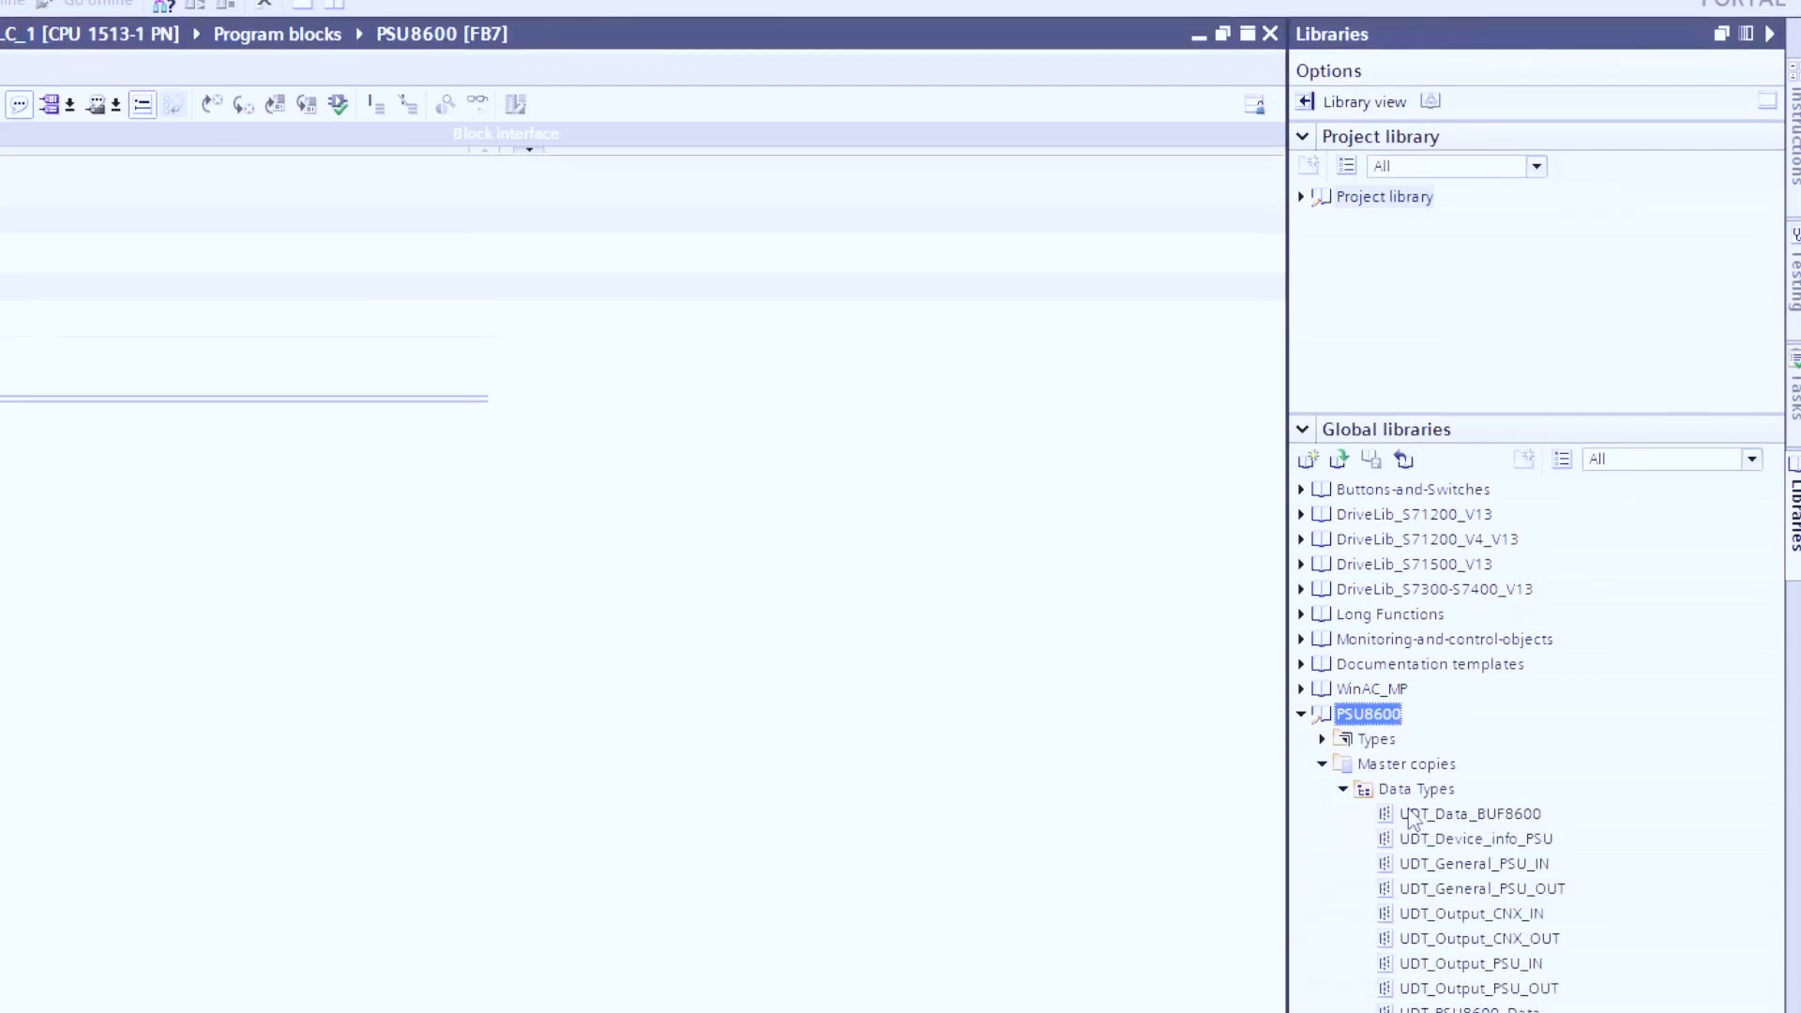
pyautogui.click(1472, 813)
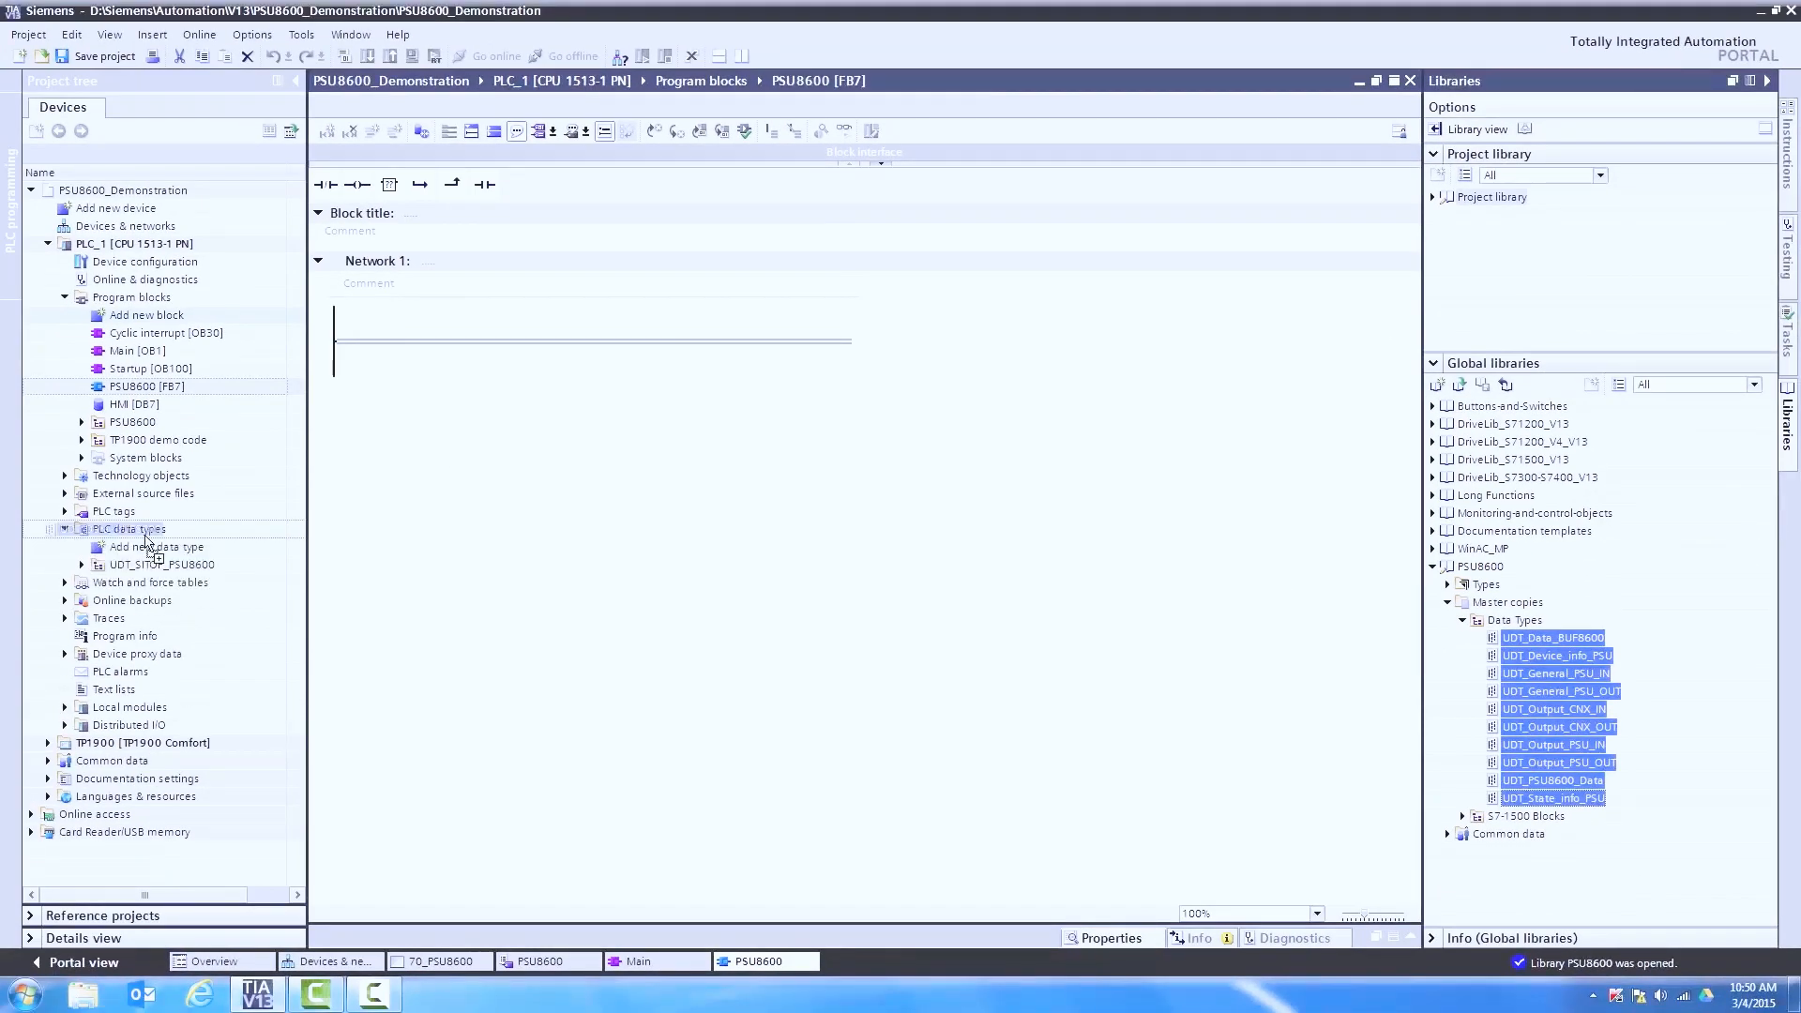
# Step: Paste library UDTs into PLC data types, replacing existing ones, then expand S7-1500 Blocks
pyautogui.click(130, 528)
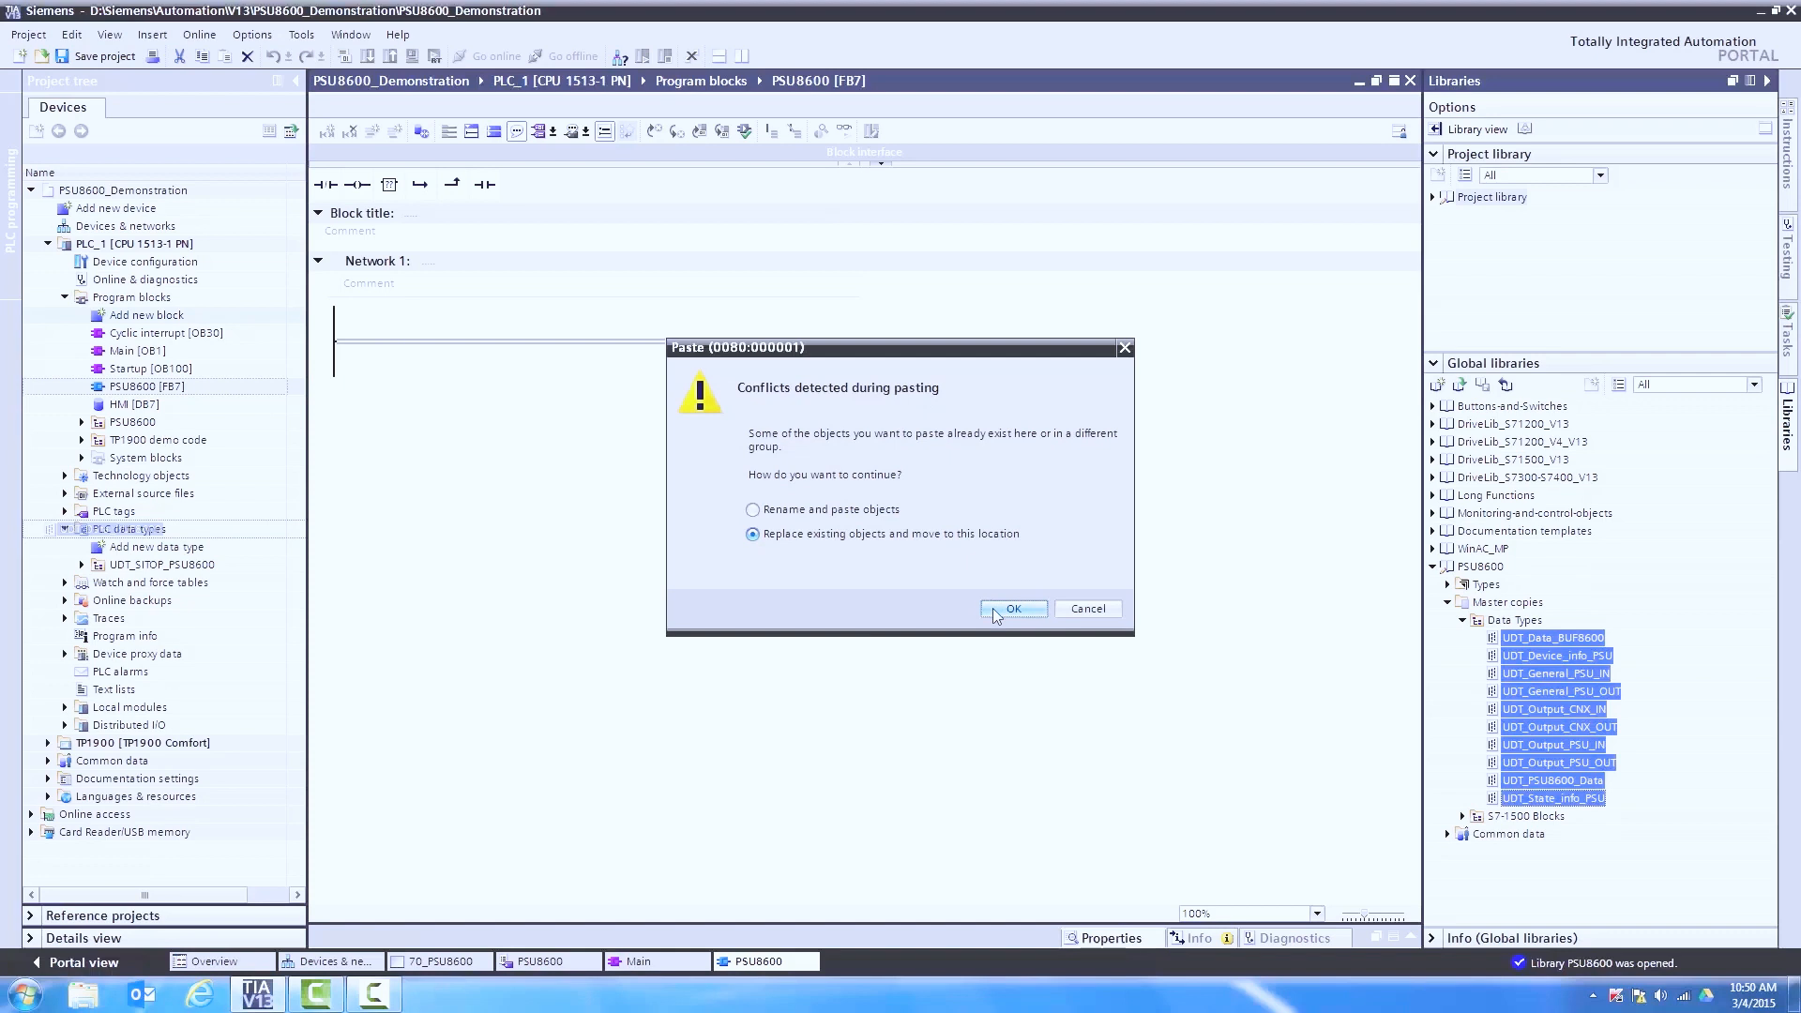
pyautogui.click(1012, 609)
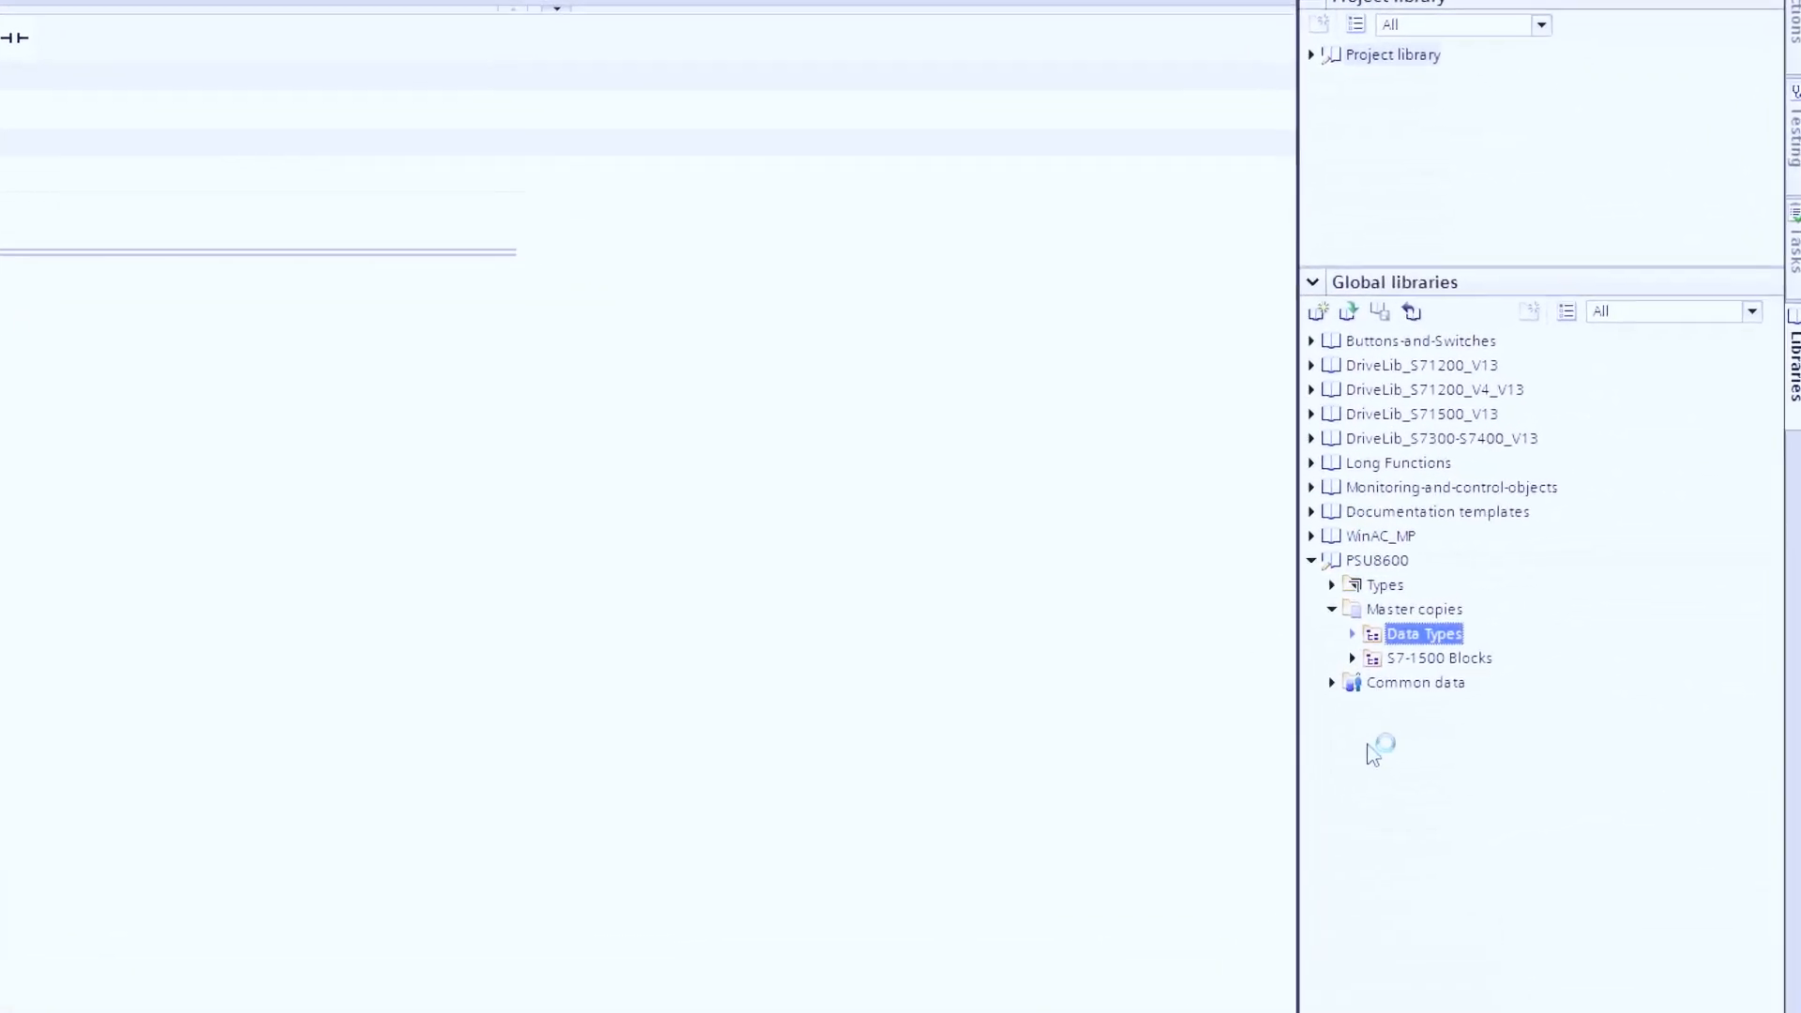
pyautogui.click(1353, 658)
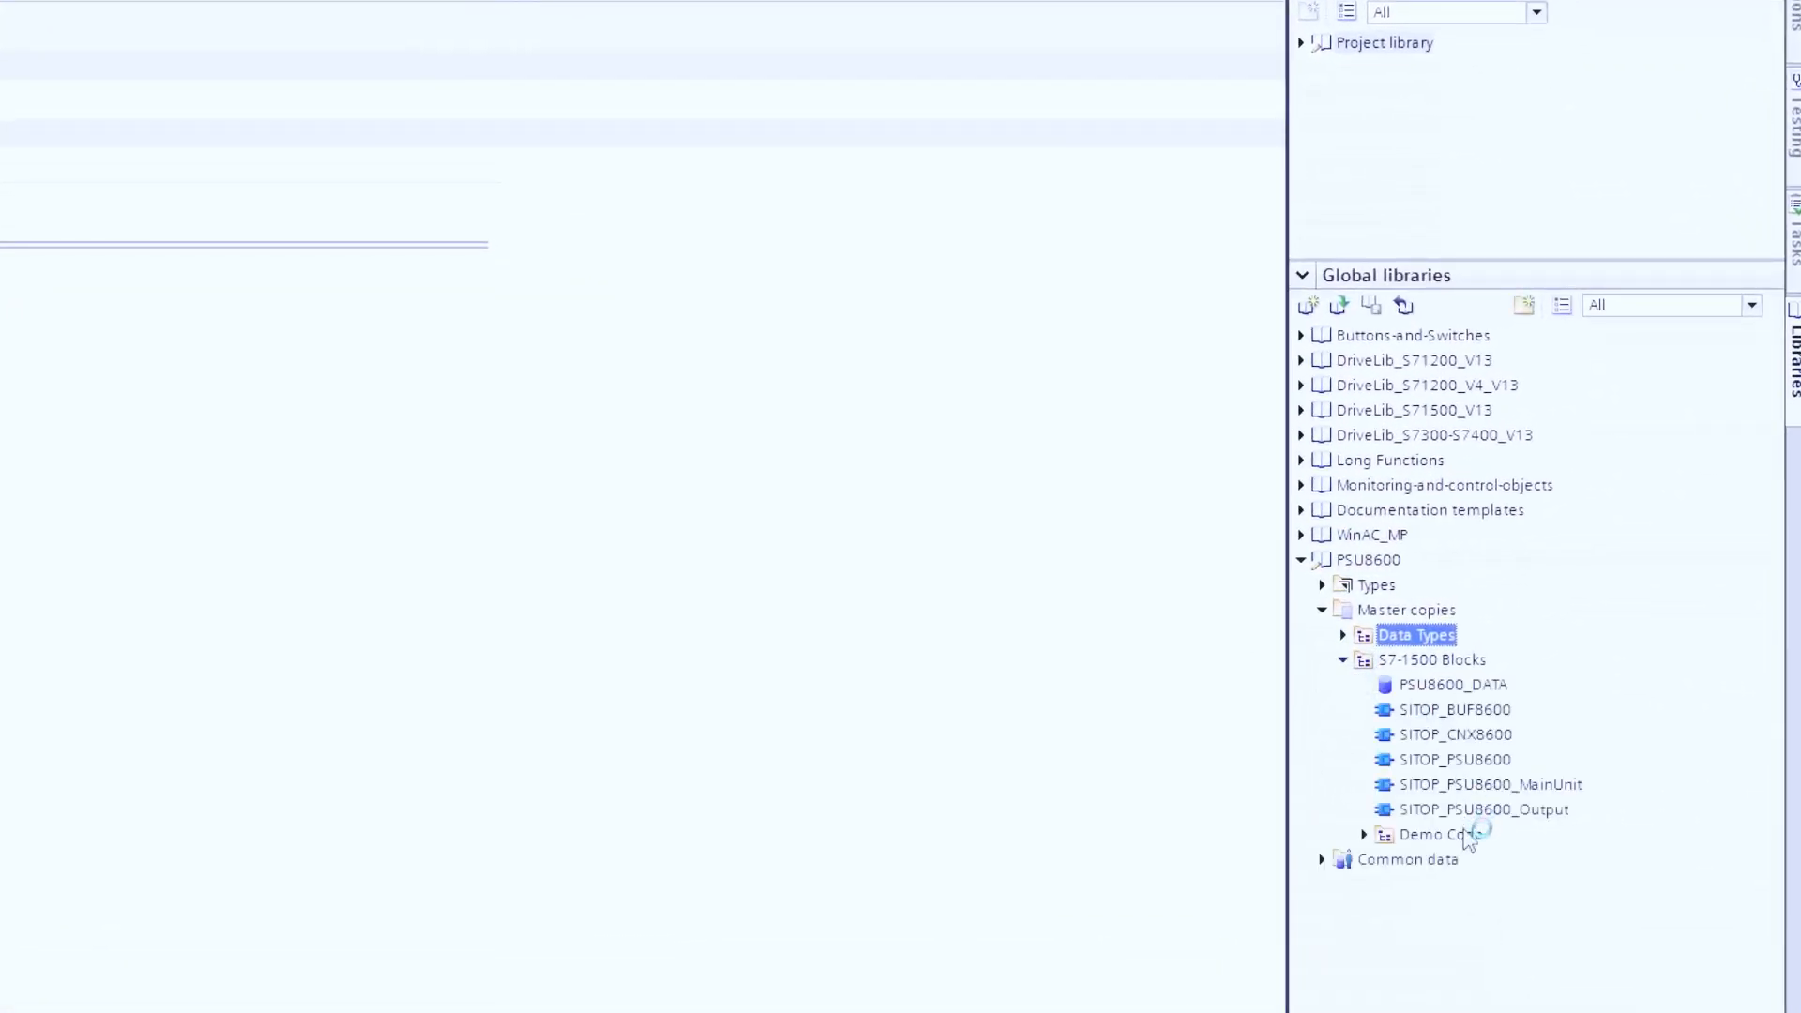